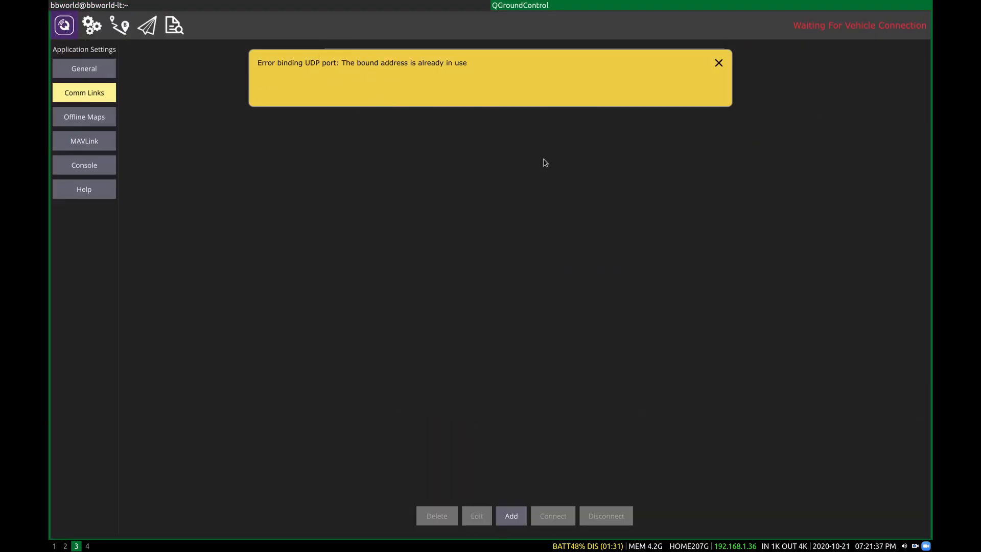
Connect via 'UDP Link on Port 14552' and run python3 takeoff_and_land.py in the terminal
click(718, 62)
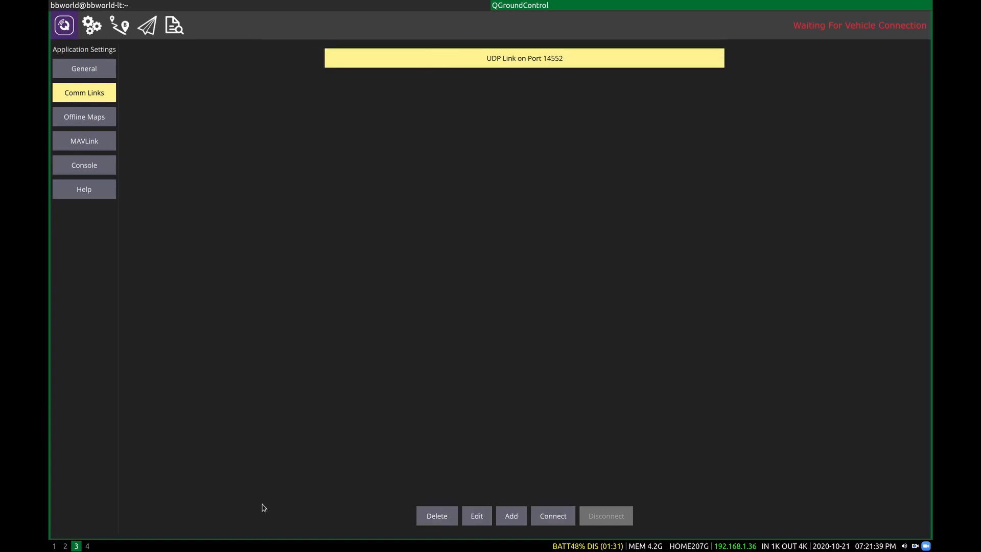
mouse_move(629, 112)
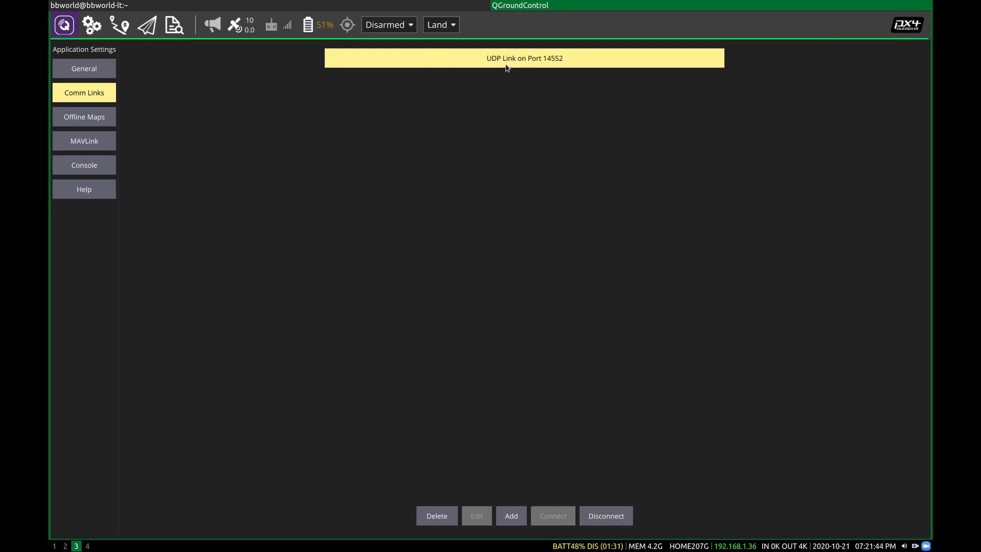
click(146, 25)
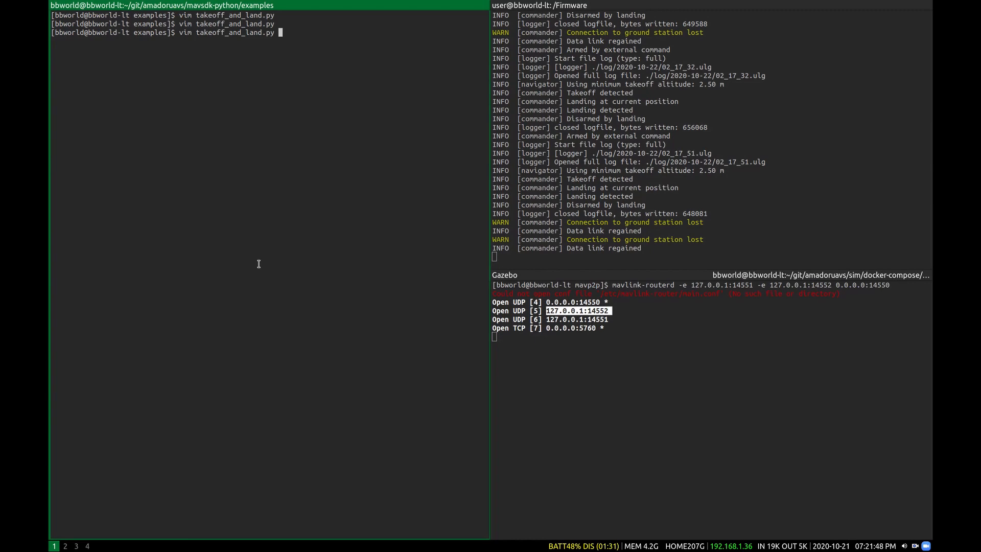
text(python3 takeoff_and_land.py)
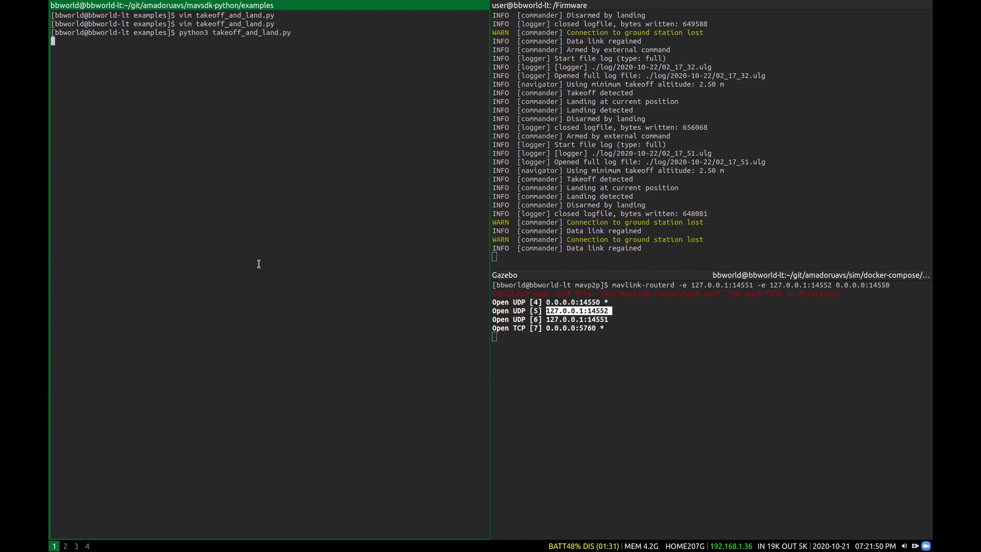